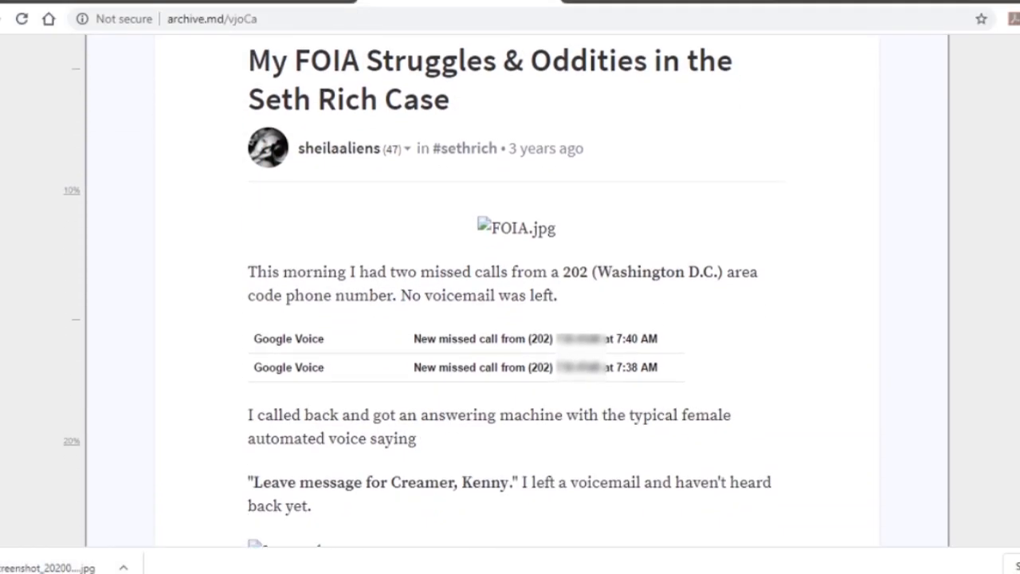
pyautogui.scroll(-3)
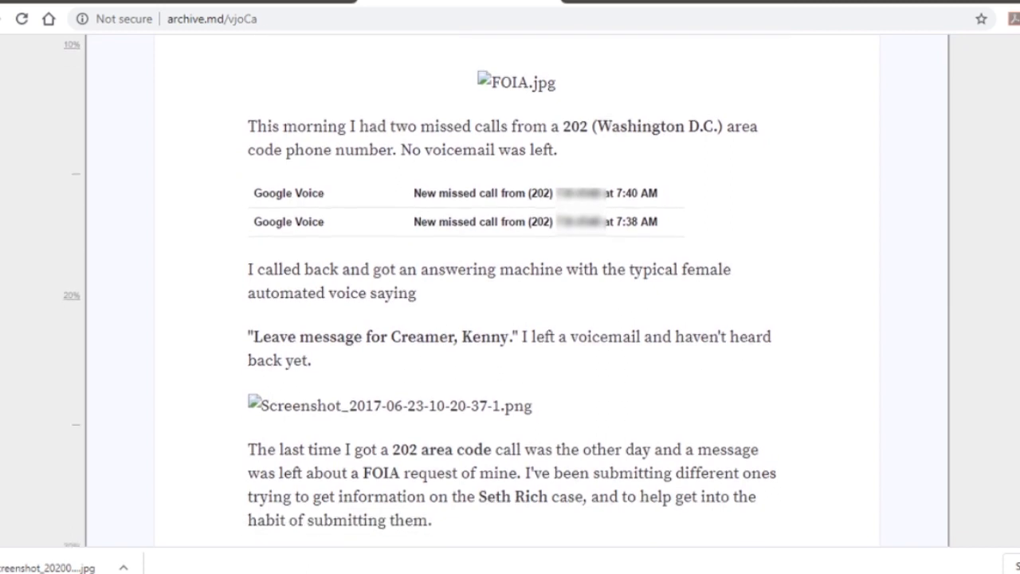